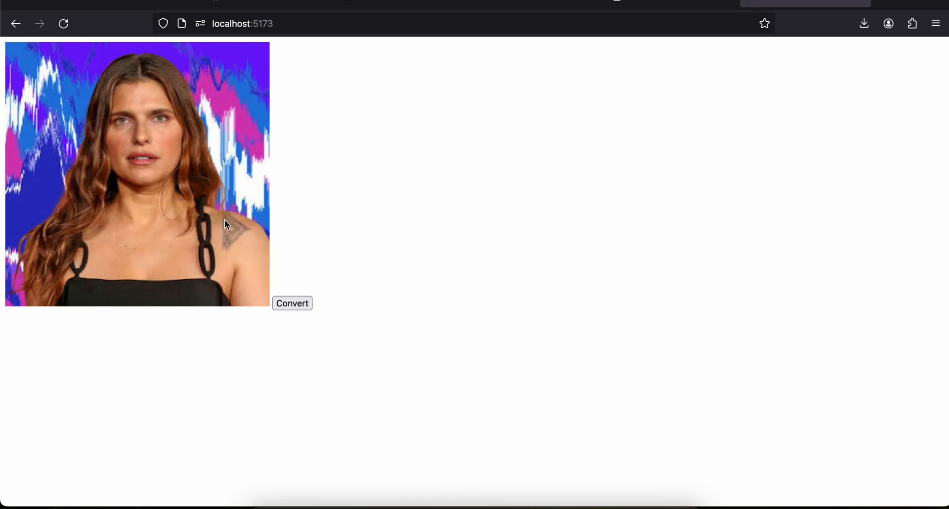
Step: Check the photo on the localhost:5173 page, then bring up index.html in Visual Studio Code
click(292, 303)
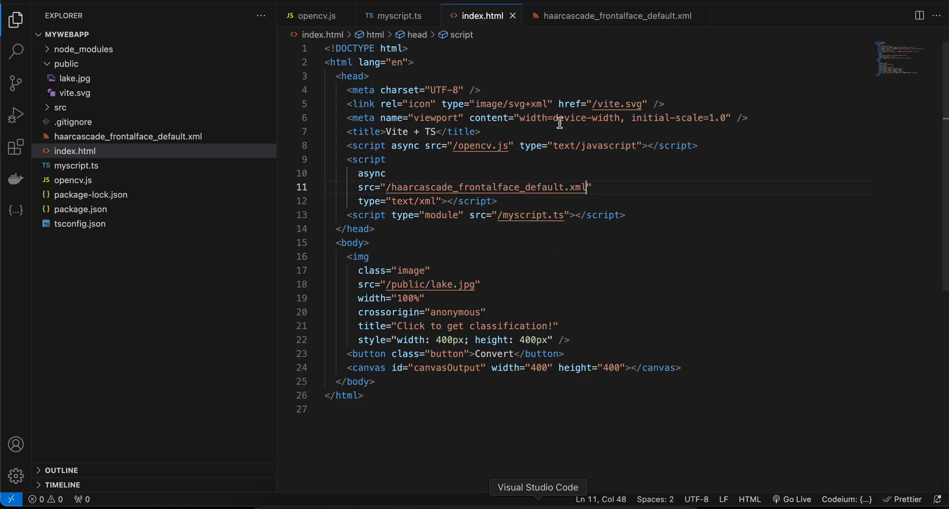
Step: Review index.html's OpenCV, cascade and myscript.ts includes, then return to the localhost page
click(399, 16)
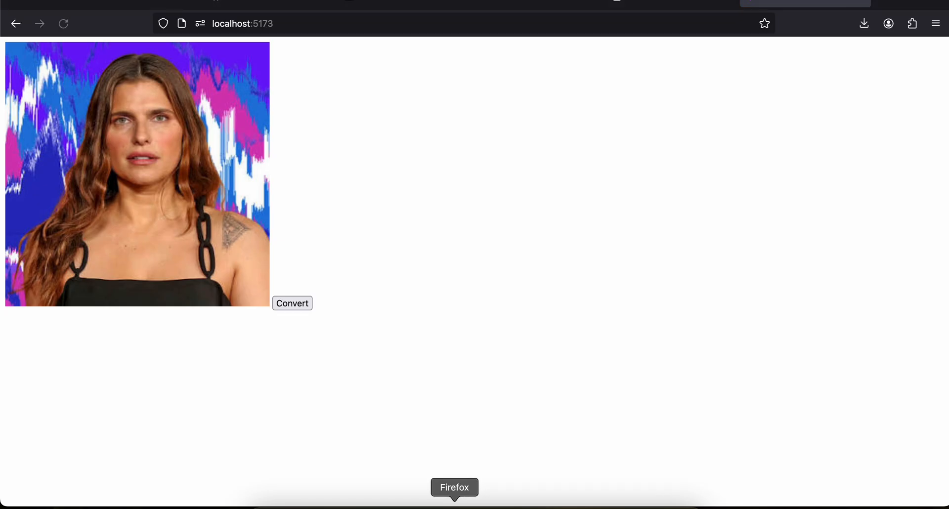
Step: Convert the photo so the detected face appears as a cropped image beside it
click(292, 303)
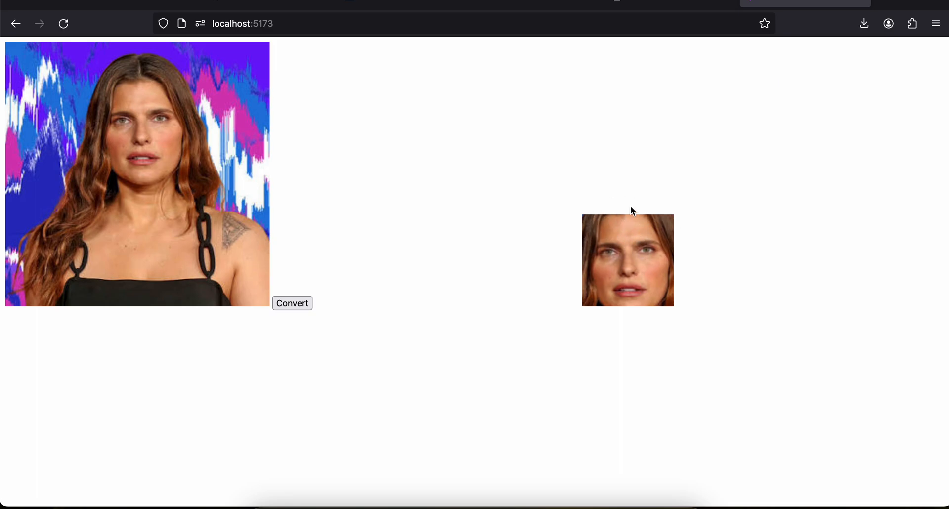
mouse_move(576, 484)
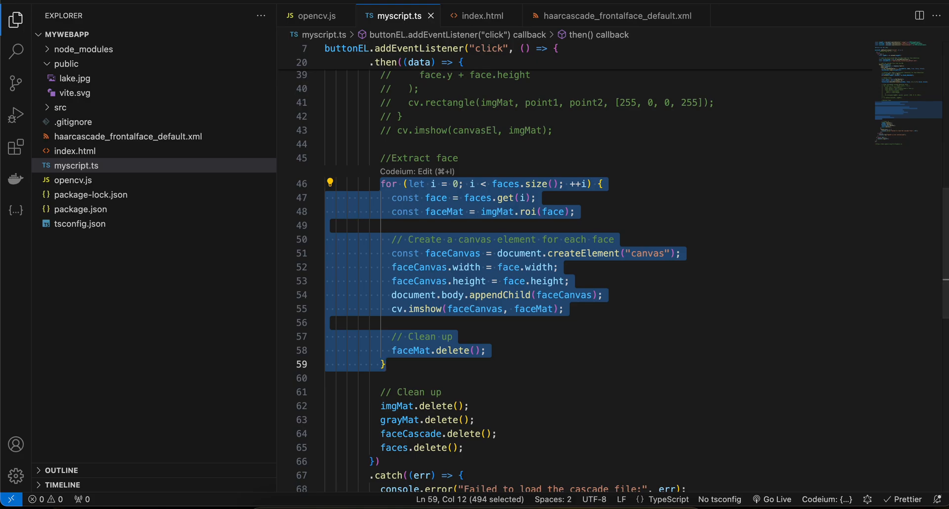
Step: Highlight the opencv.js script src in index.html, then show opencv.org/releases in Firefox
click(480, 16)
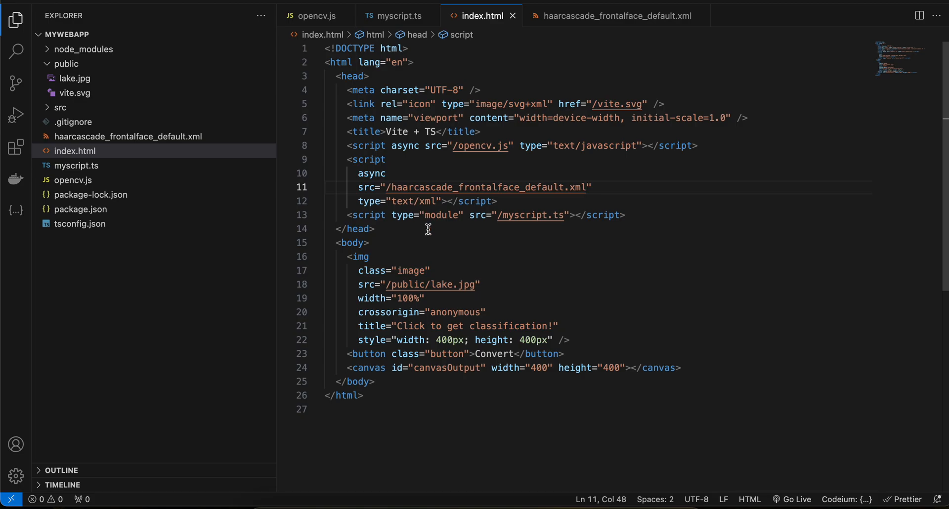
double_click(477, 145)
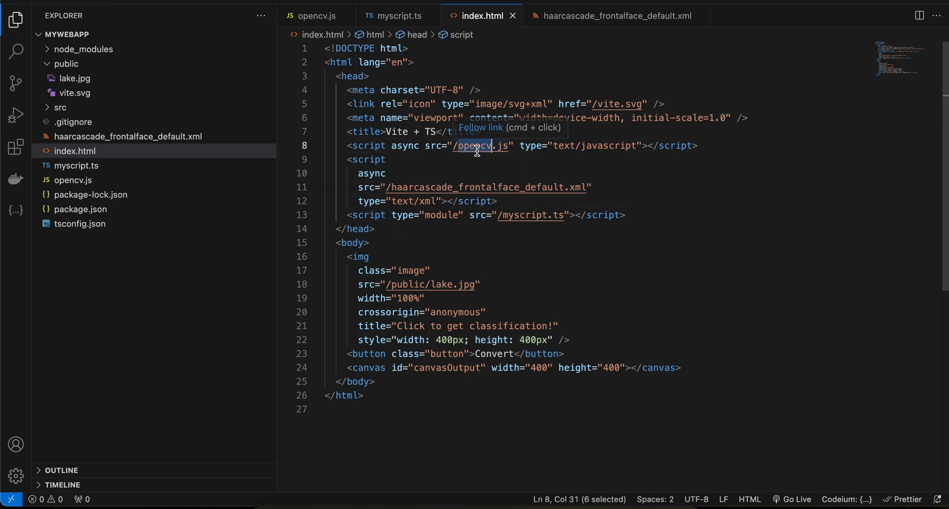
click(73, 180)
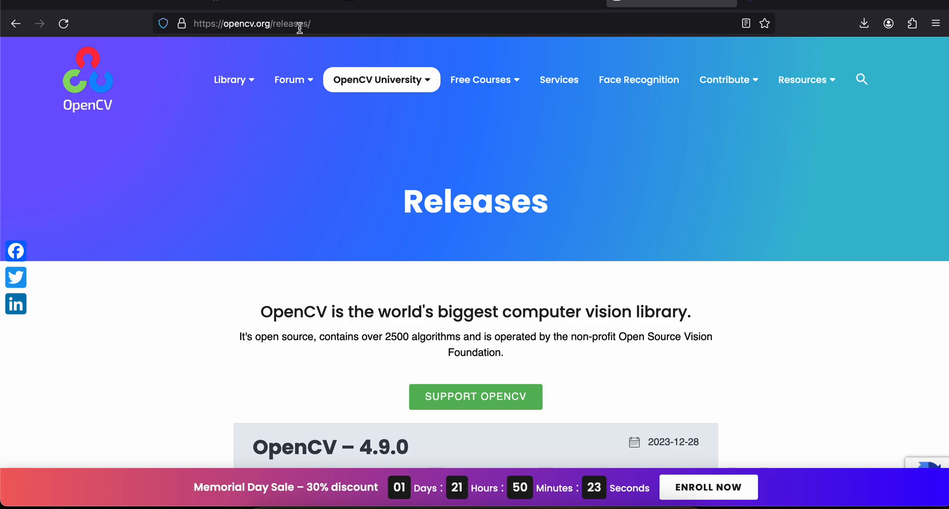
Step: Scroll the OpenCV Releases page, then open the project's opencv.js file
scroll(down, 3)
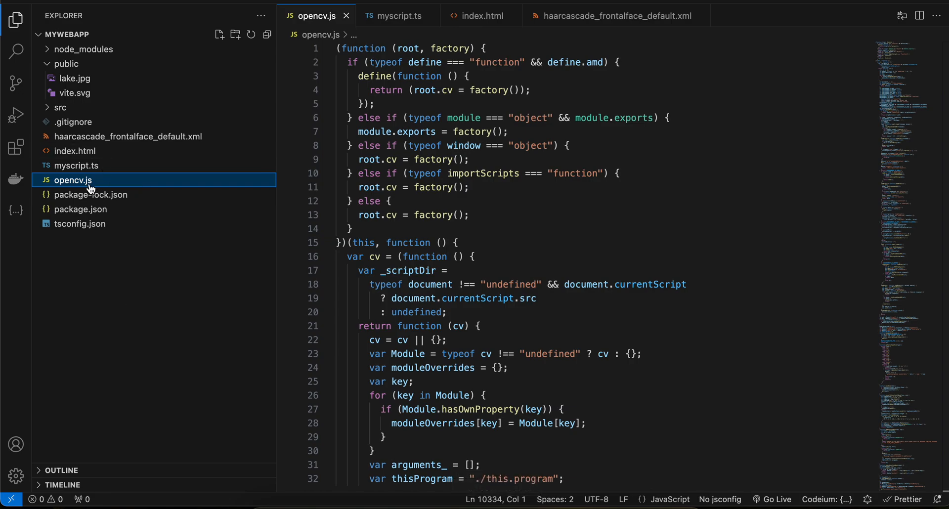
mouse_move(552, 266)
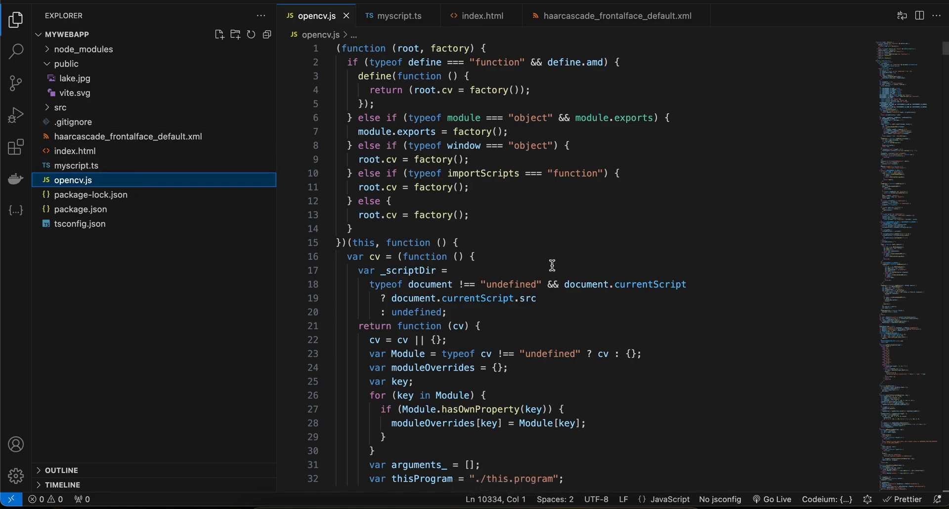
Step: Look through opencv.js, then show haarcascade_frontalface_default.xml on OpenCV's GitHub
click(615, 16)
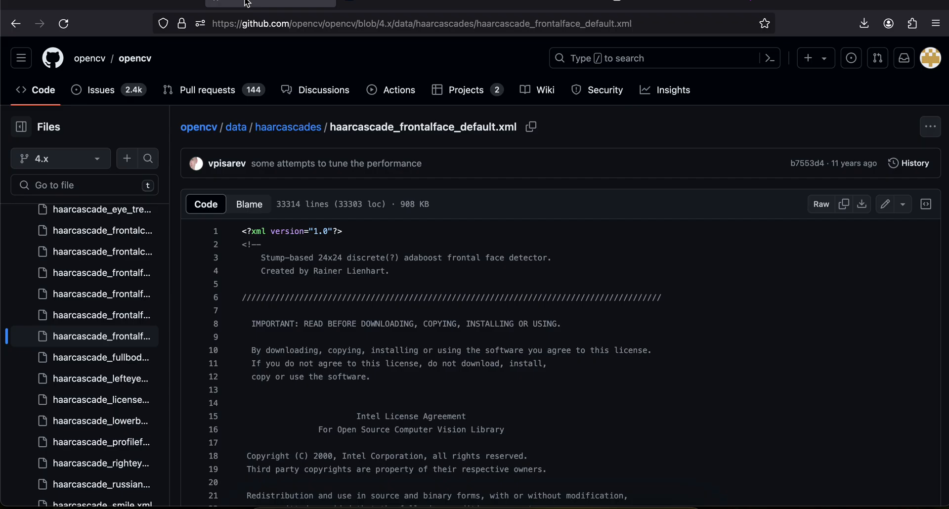
mouse_move(495, 27)
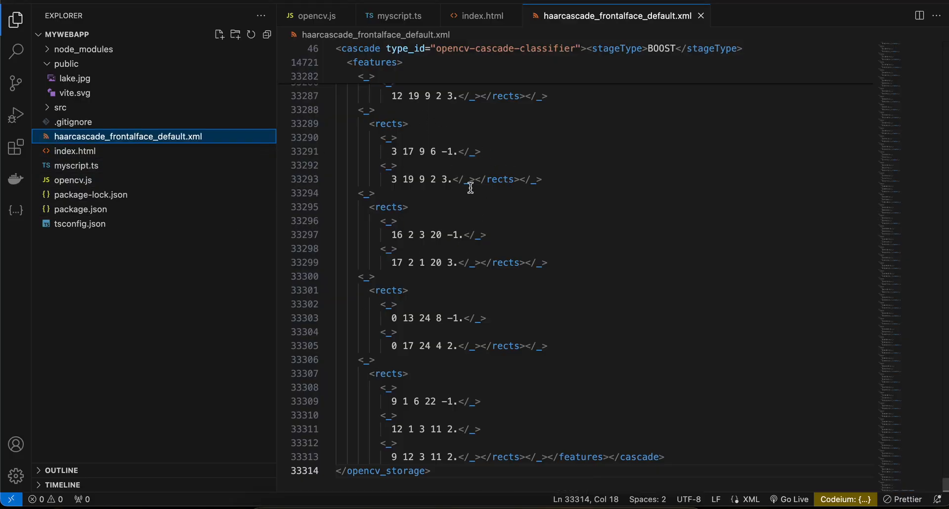
Step: Highlight the Haar cascade script tag on lines 9–12 of index.html
click(483, 15)
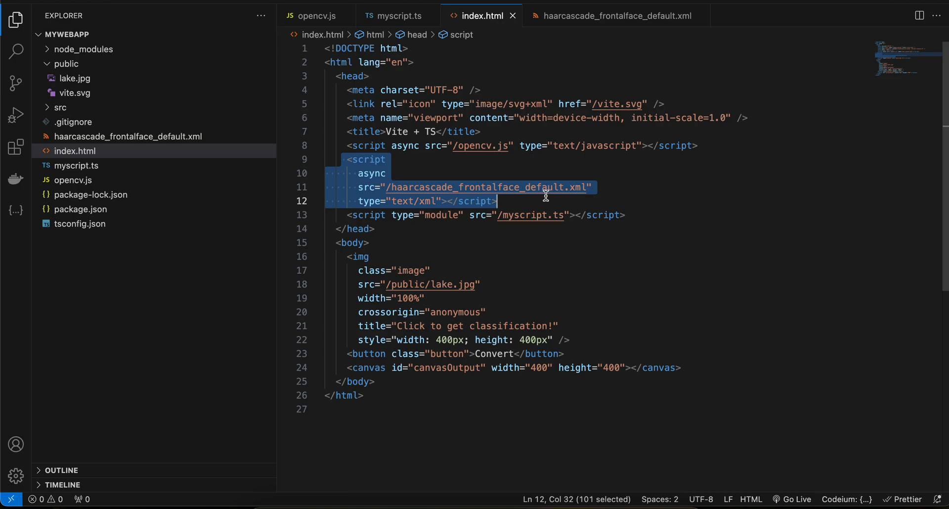
double_click(524, 216)
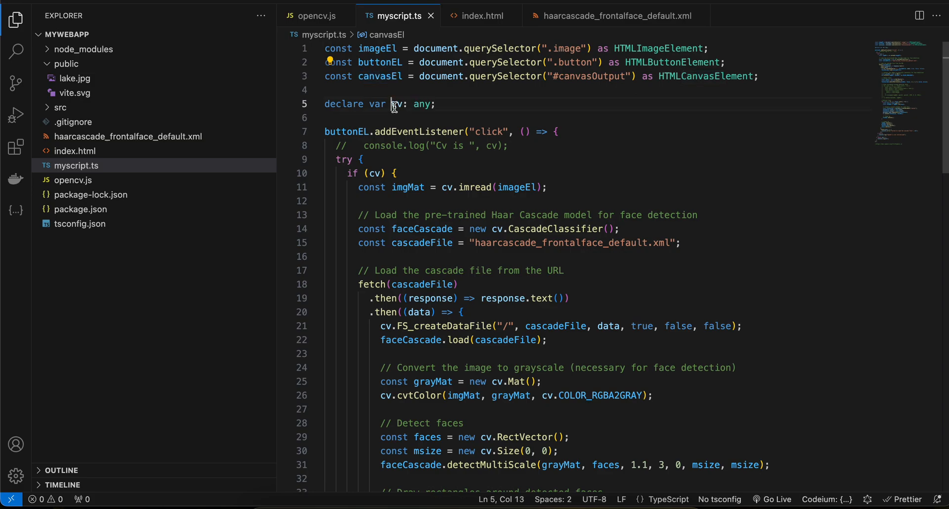
Step: Highlight the cv and imgMat variables in myscript.ts
double_click(397, 104)
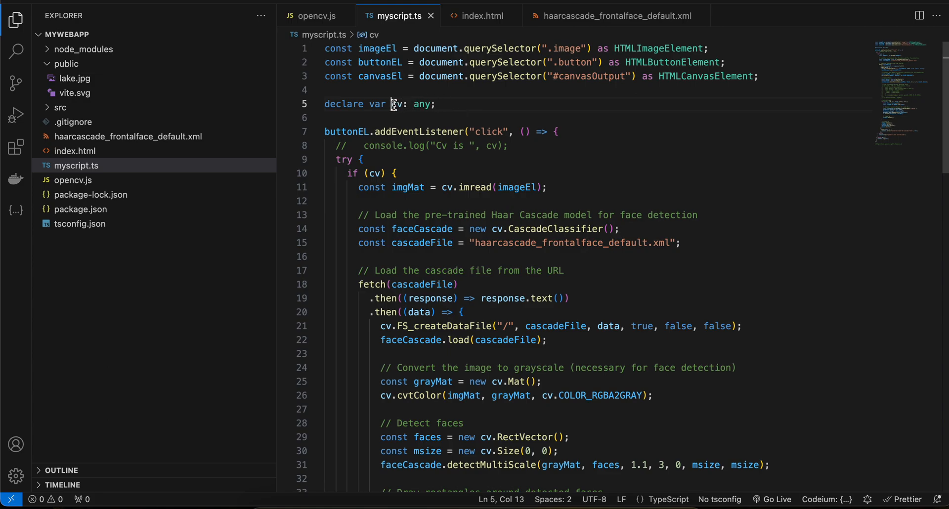
double_click(398, 104)
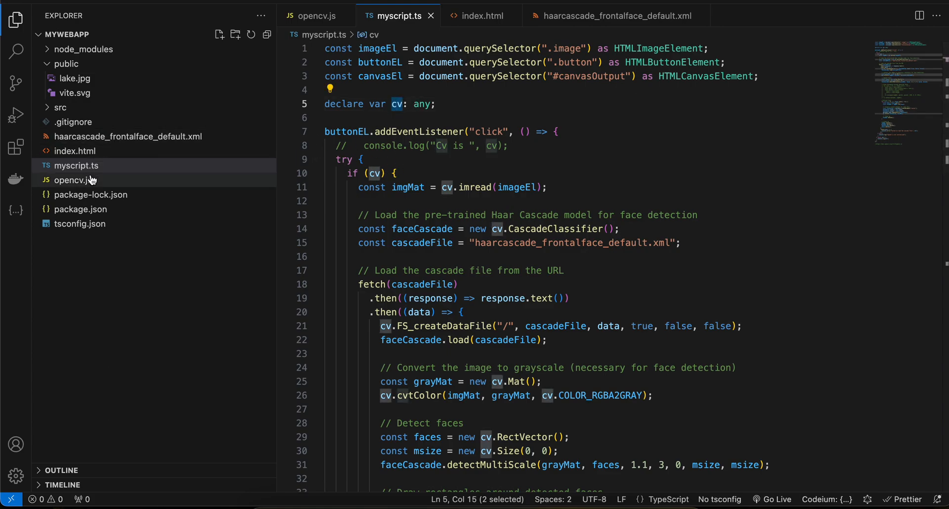
mouse_move(399, 104)
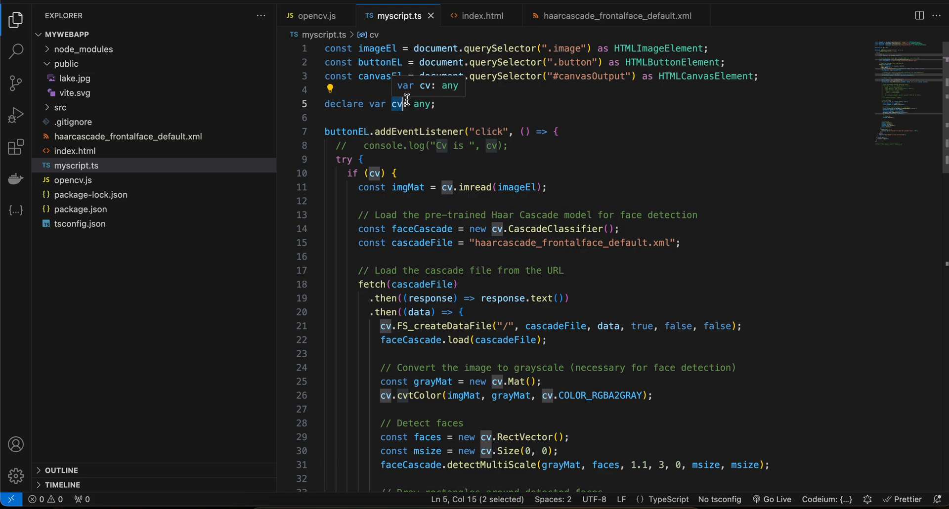
mouse_move(449, 104)
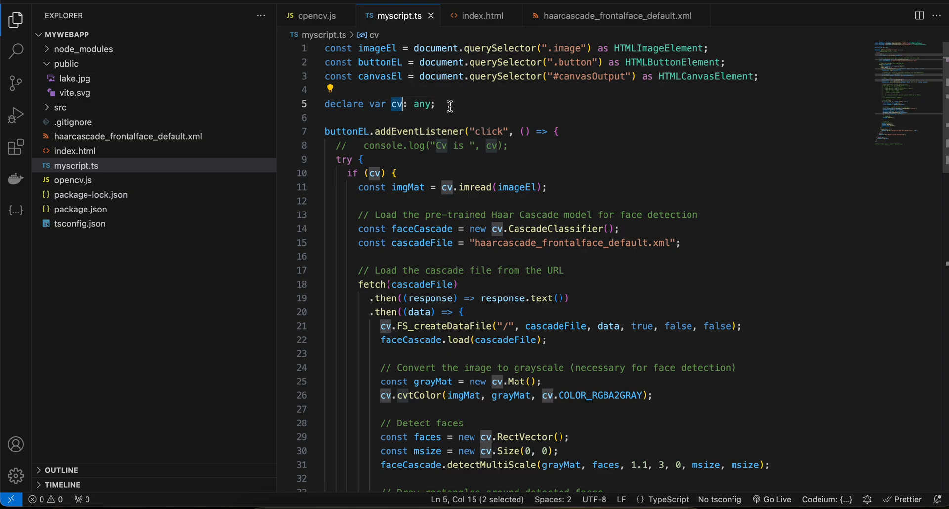
mouse_move(484, 15)
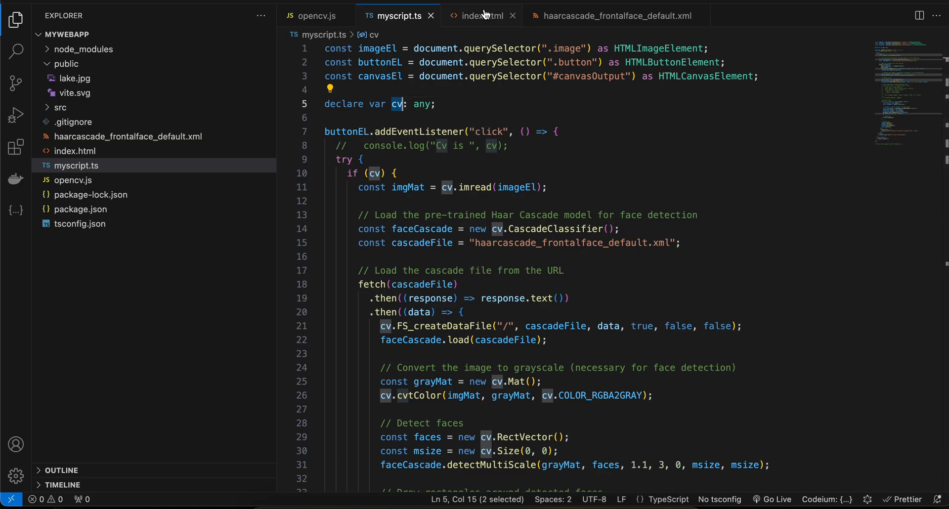
mouse_move(483, 16)
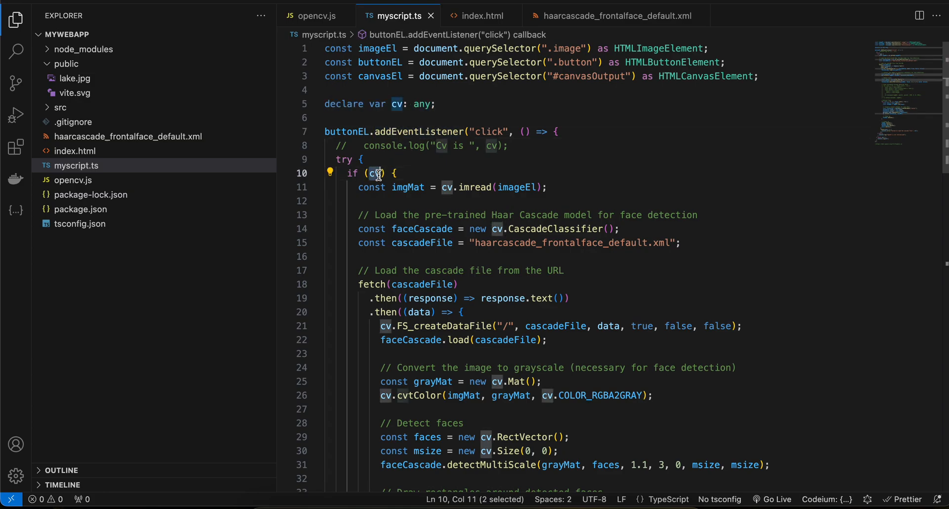
double_click(407, 119)
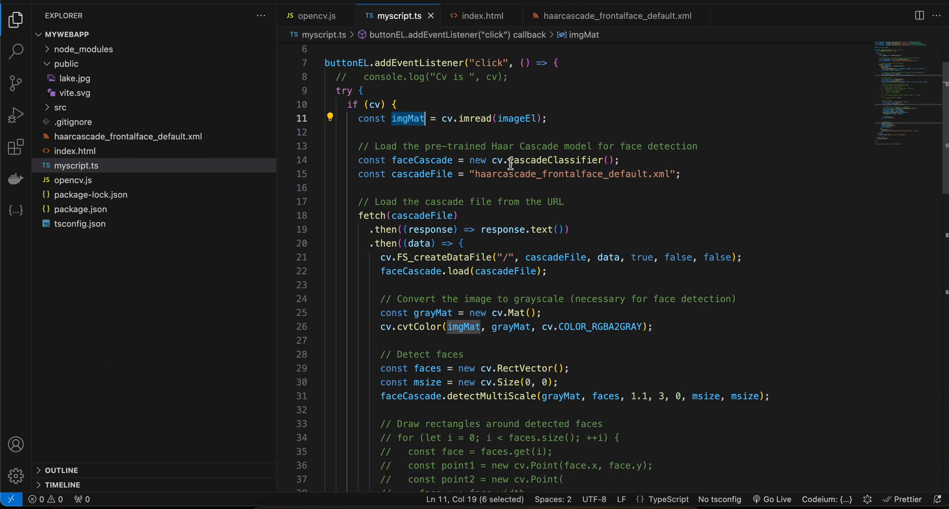
click(427, 174)
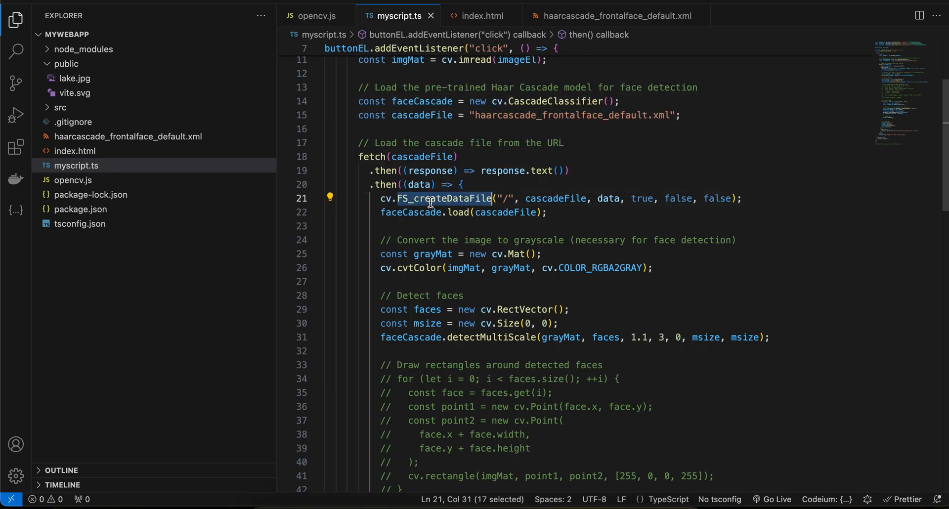
Step: Select and comment out the grayscale conversion lines 25–26 (grayMat and cvtColor)
scroll(down, 3)
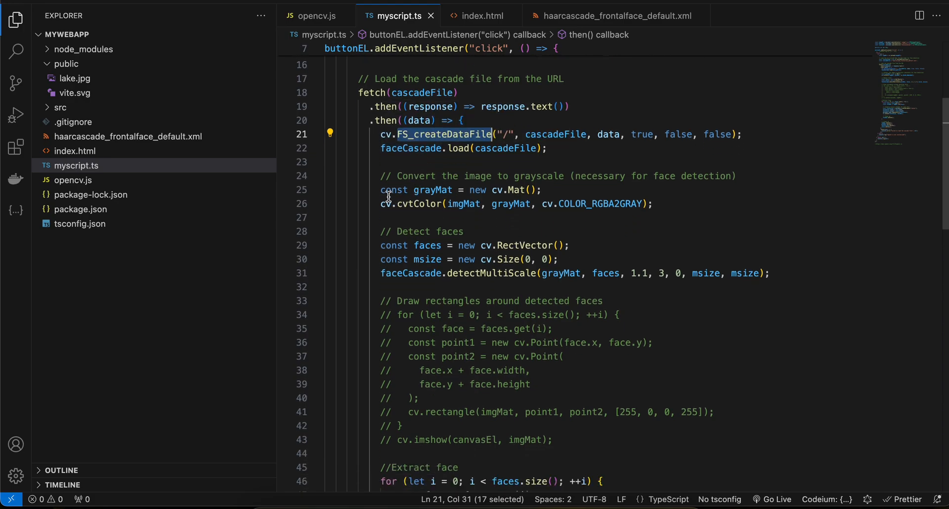
double_click(419, 204)
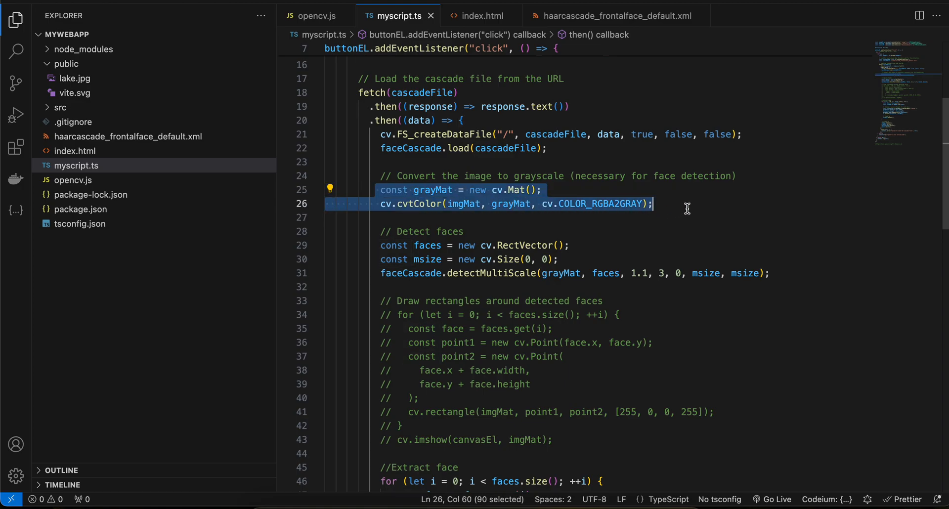
mouse_move(633, 231)
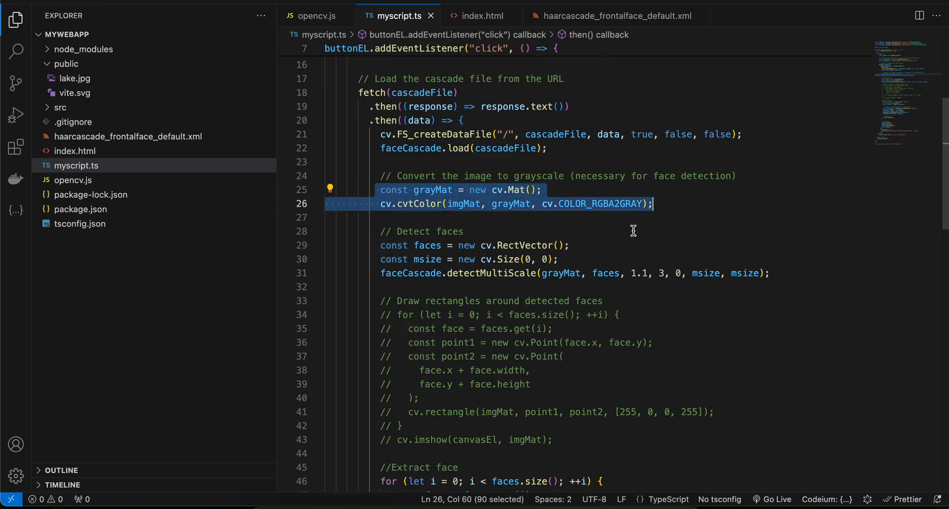
click(518, 217)
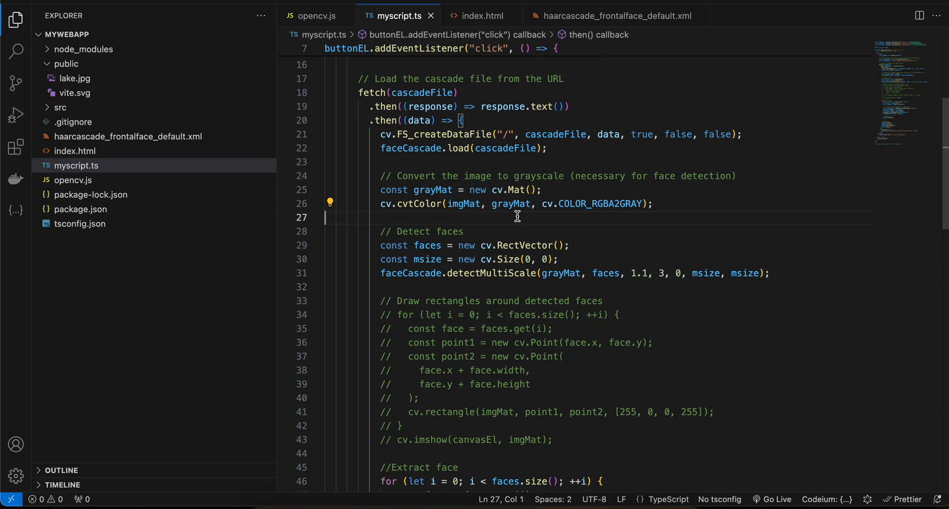
mouse_move(541, 246)
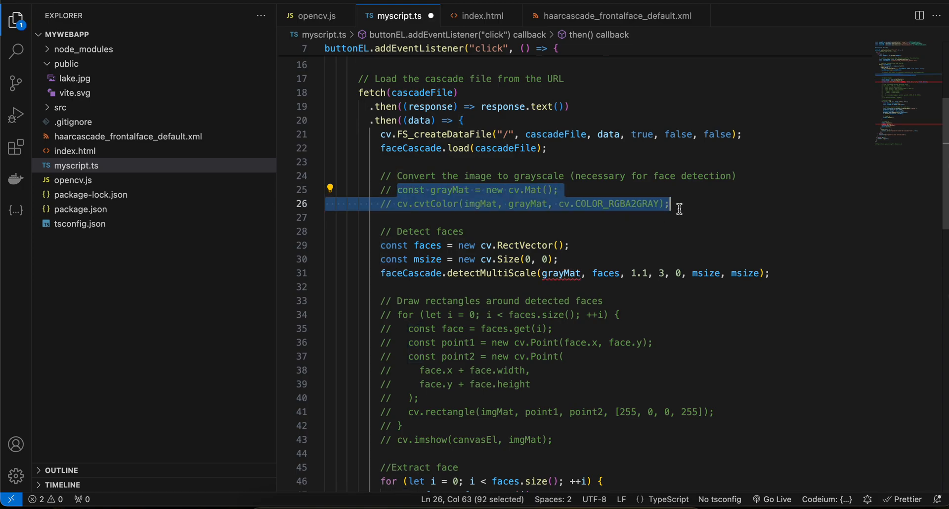
Step: Uncomment lines 25–26, save myscript.ts, and run face extraction on the page
key(ctrl+/)
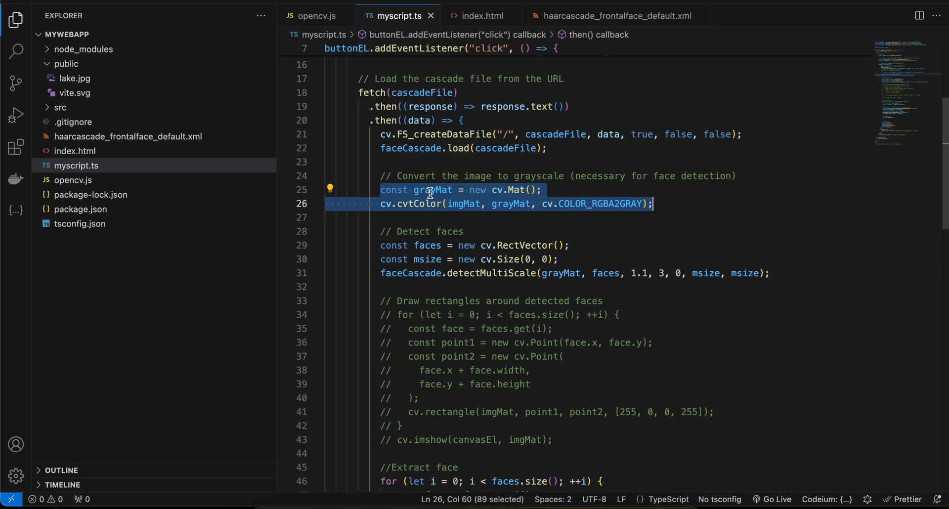
key(Ctrl+/)
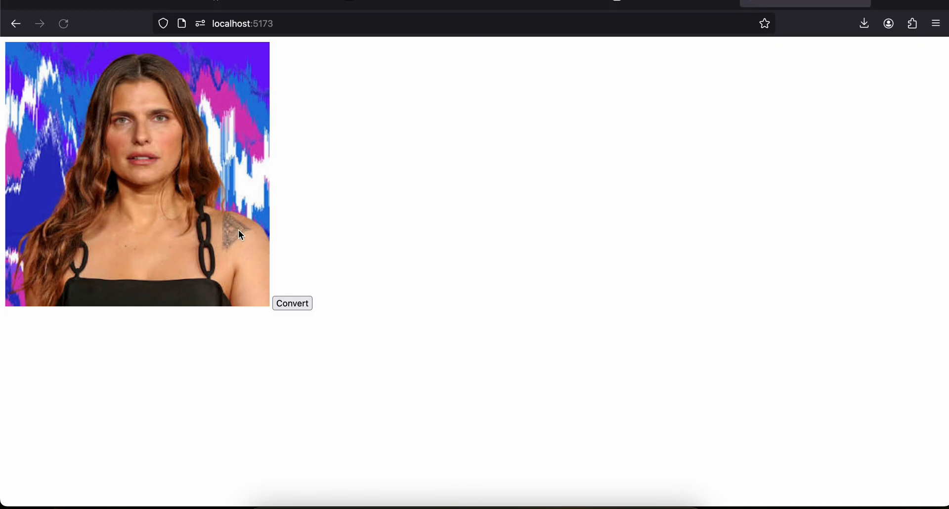
click(292, 303)
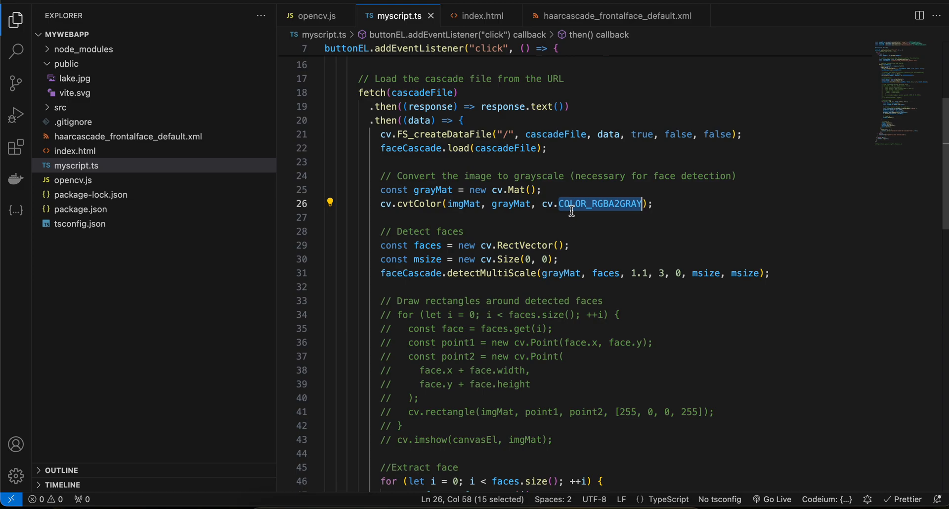
scroll(down, 3)
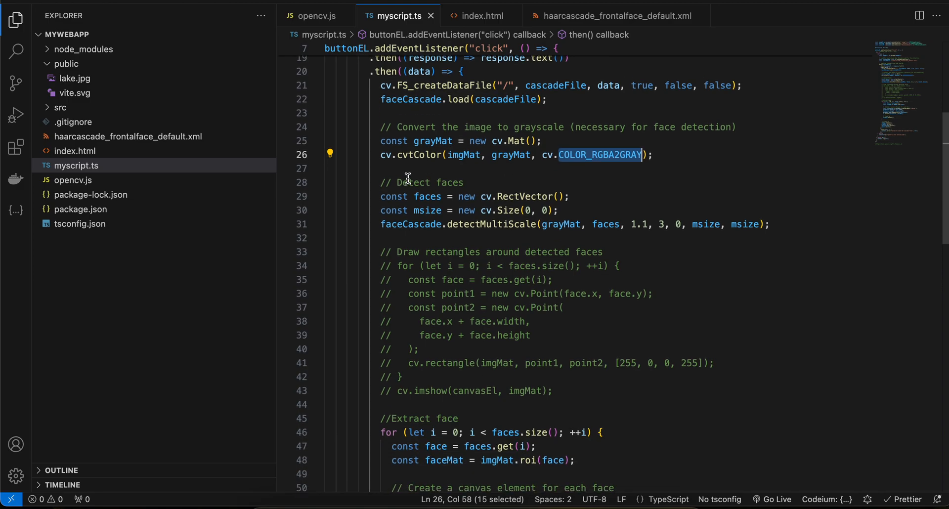
double_click(490, 224)
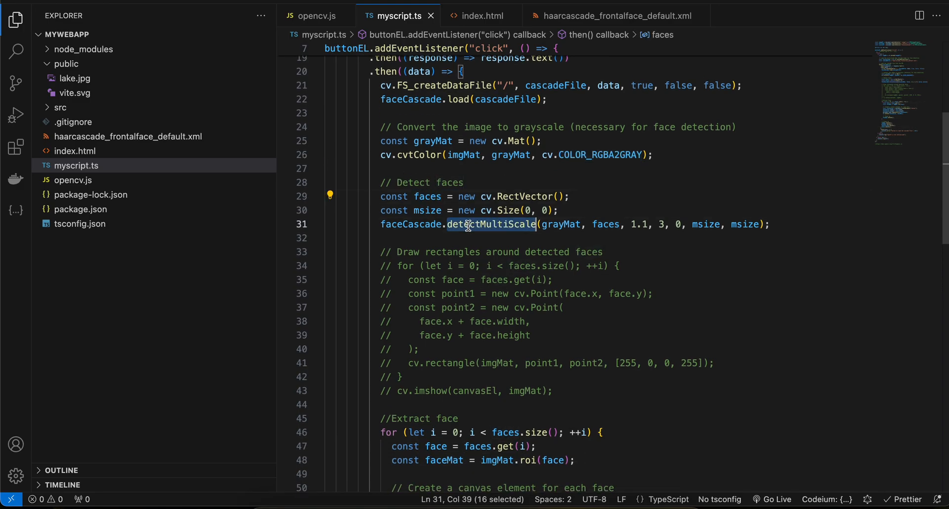
scroll(down, 3)
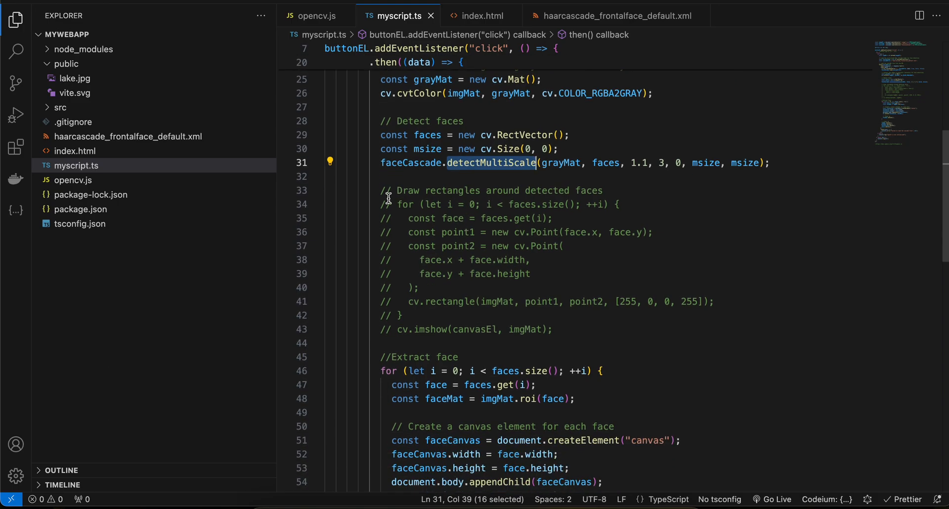
drag(387, 204, 553, 328)
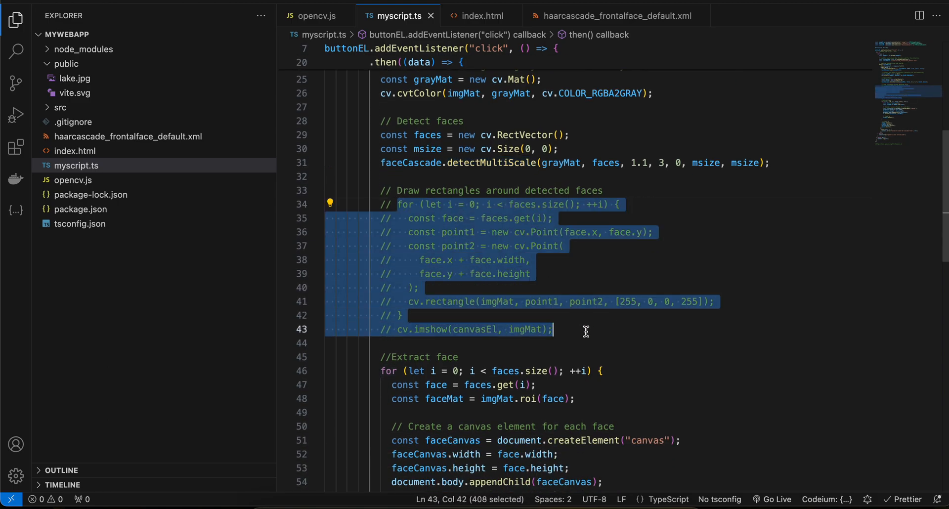
scroll(down, 3)
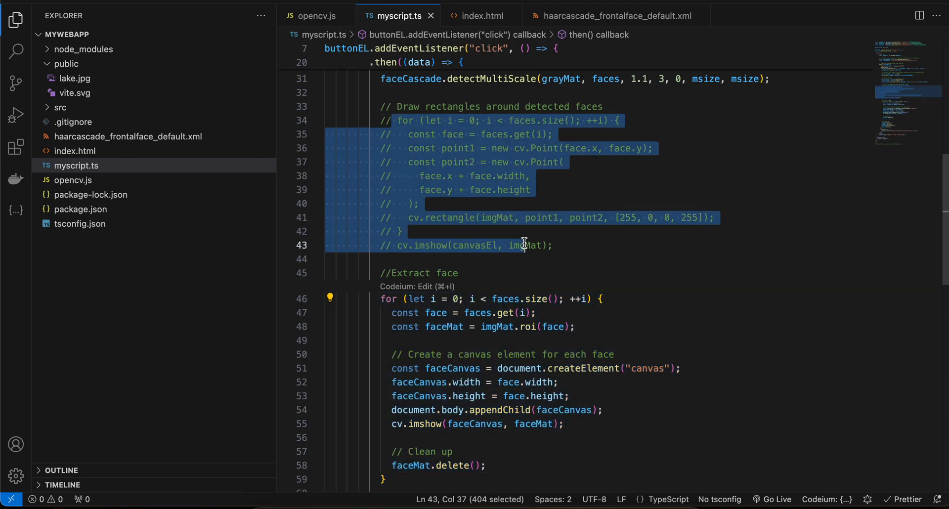
scroll(down, 3)
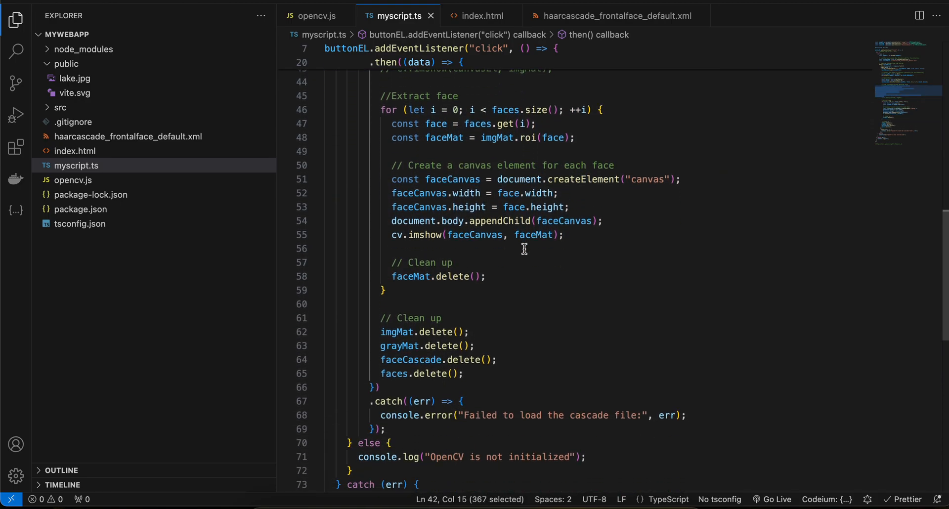
double_click(399, 346)
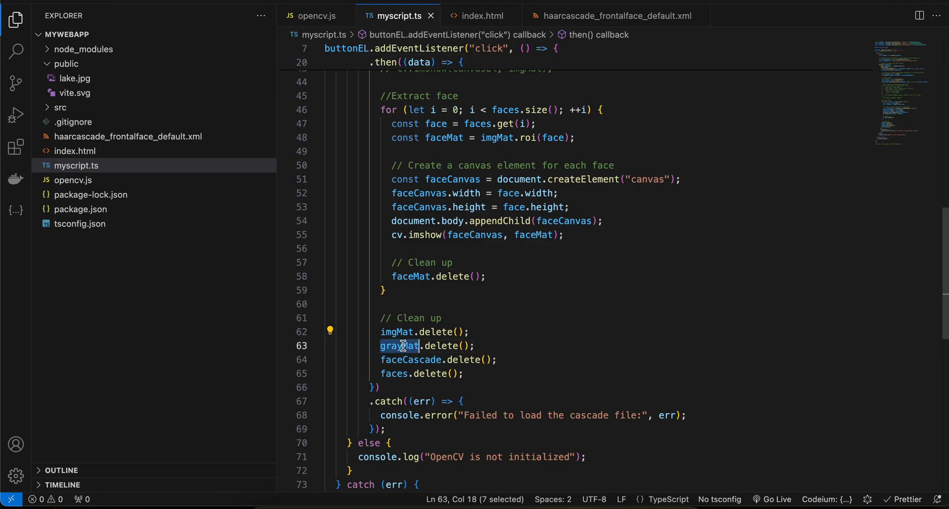